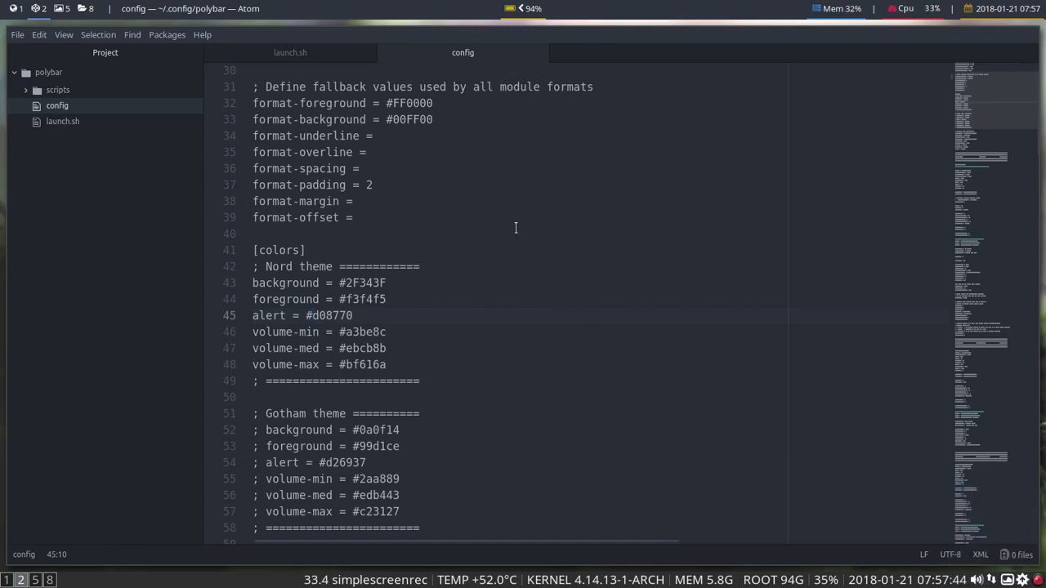
Search the config for 'battery' and step through matches to reach [module/battery]
left_click(312, 316)
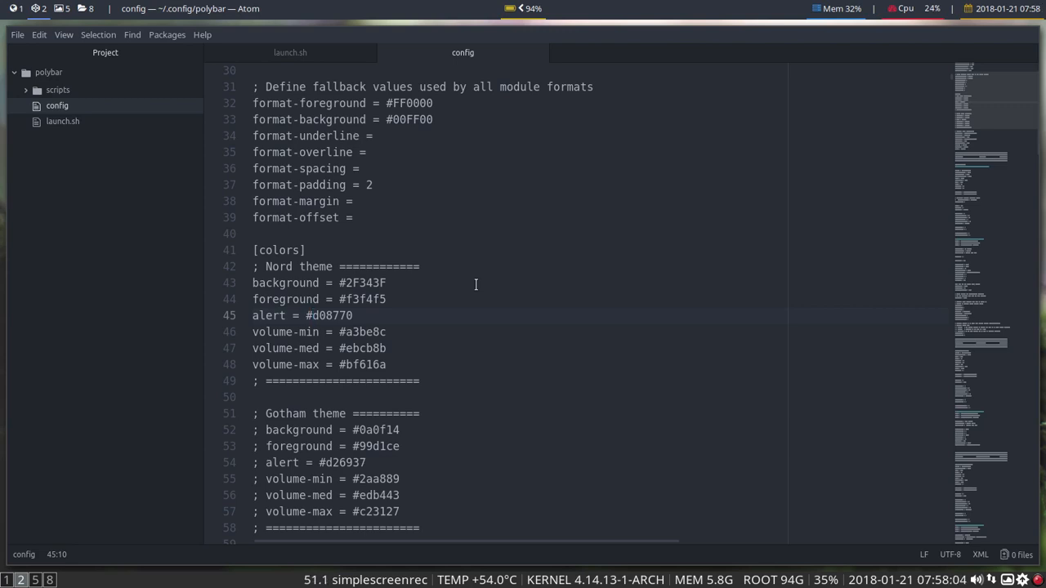
left_click(311, 316)
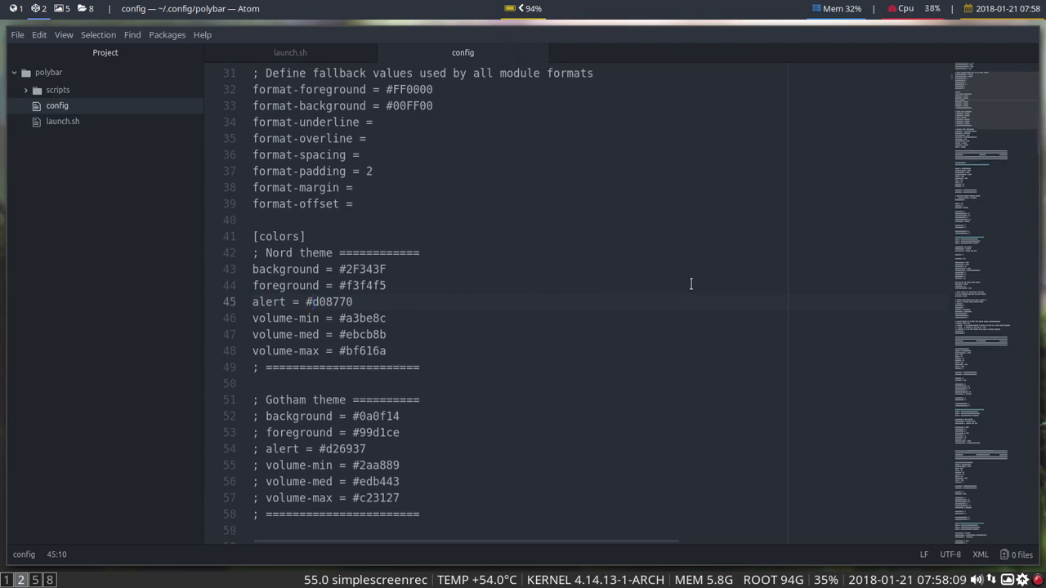
key("ctrl+f")
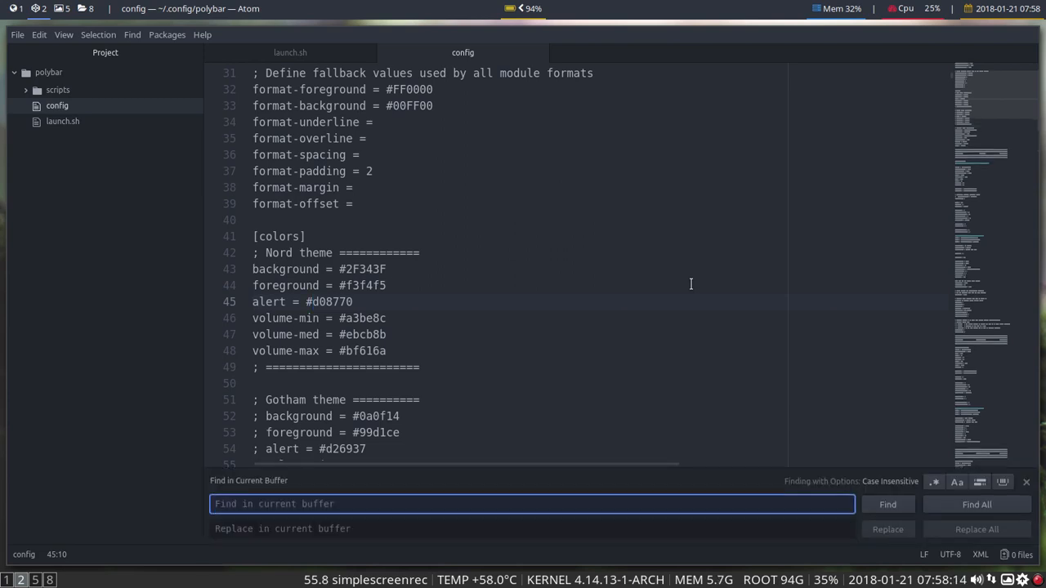
type("battery")
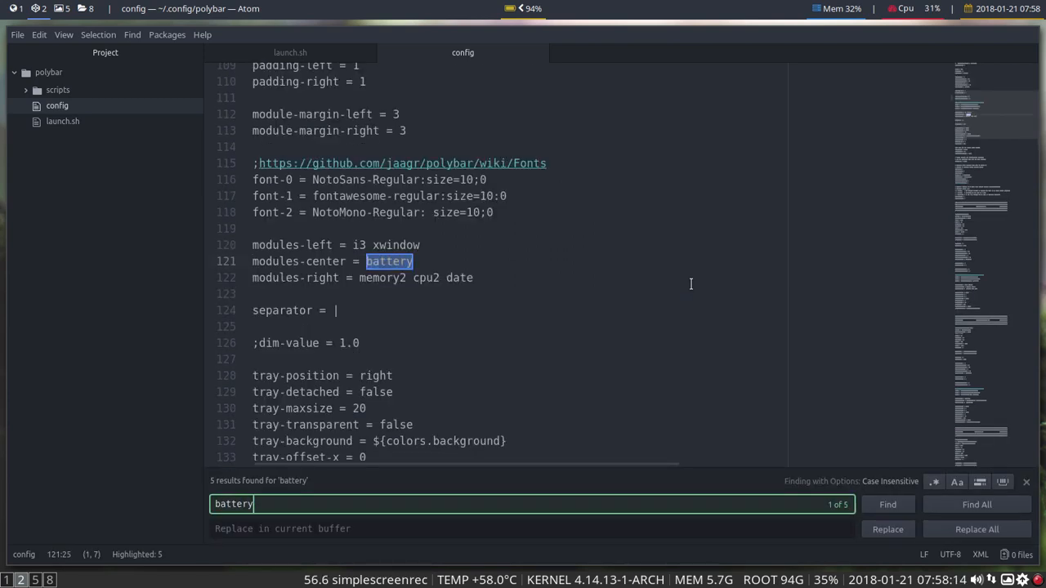
left_click(887, 504)
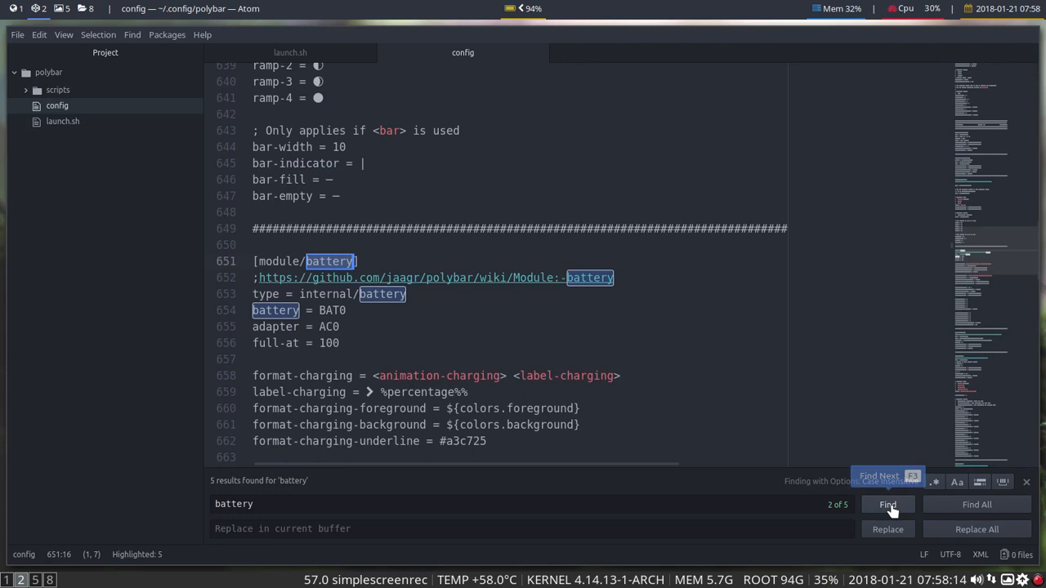
left_click(888, 505)
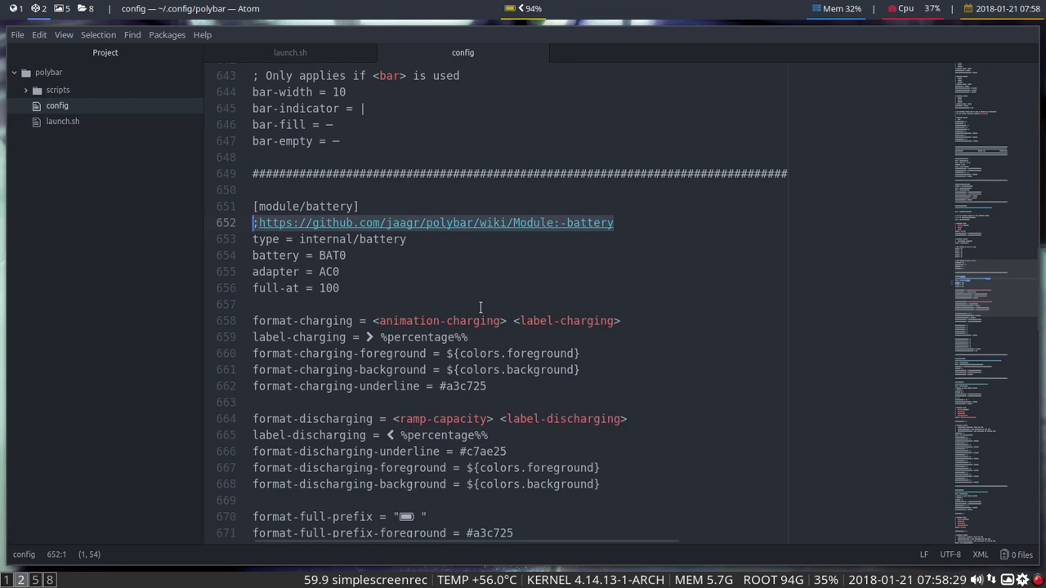
Scroll down so the format-charging, format-discharging and format-full lines fill the view
scroll("down", 3)
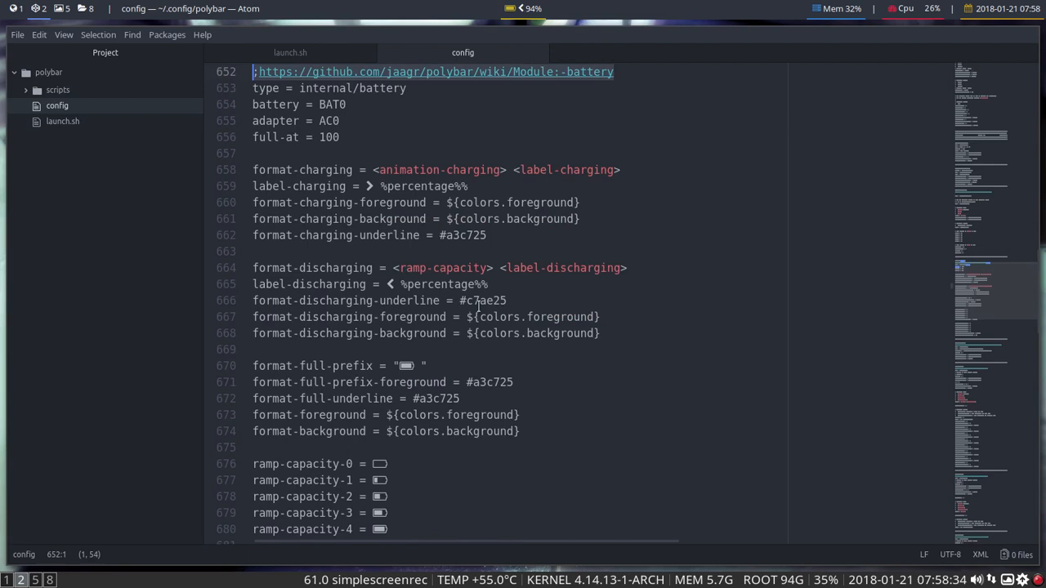
left_click(461, 235)
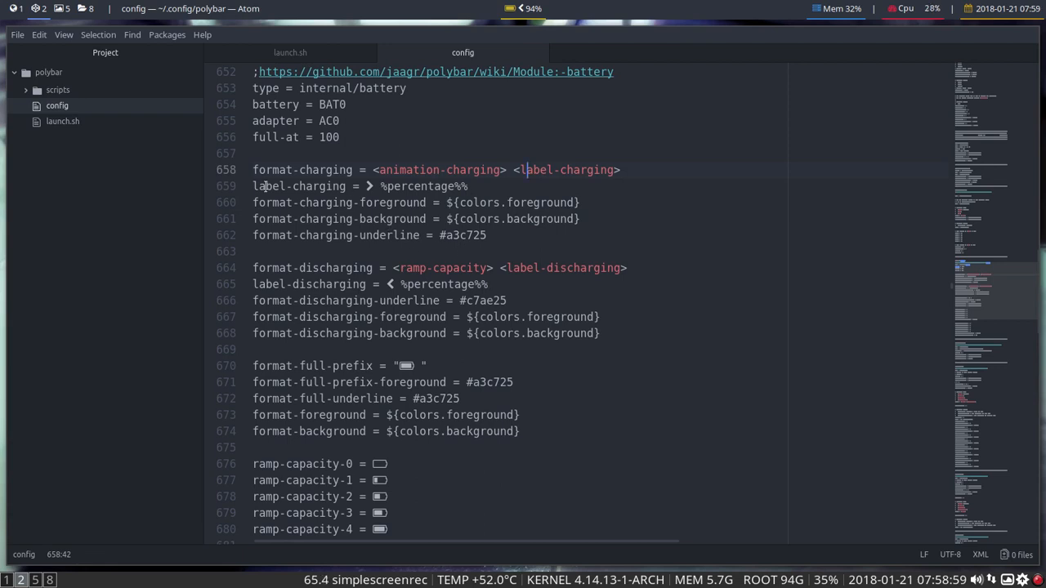
Select 'discharging' on line 665, then scroll past ramp-capacity and animation-charging to [module/compton]
double_click(318, 283)
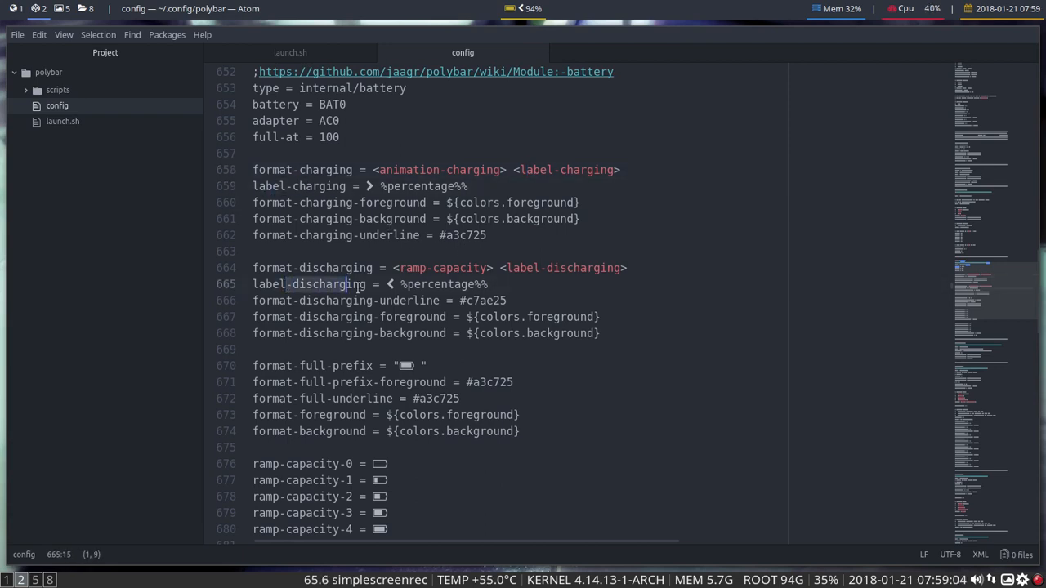
scroll("down", 3)
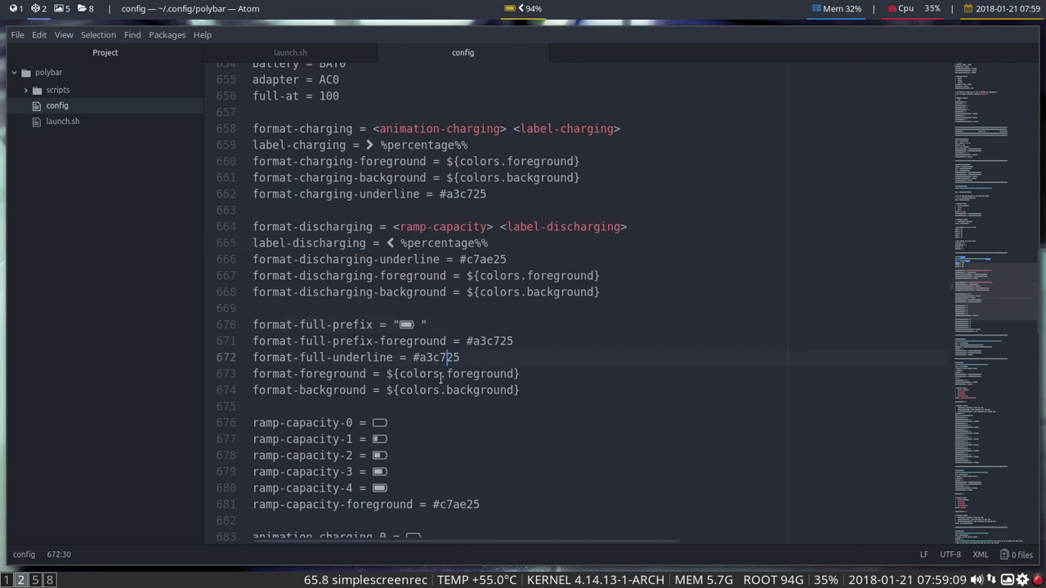
scroll("down", 3)
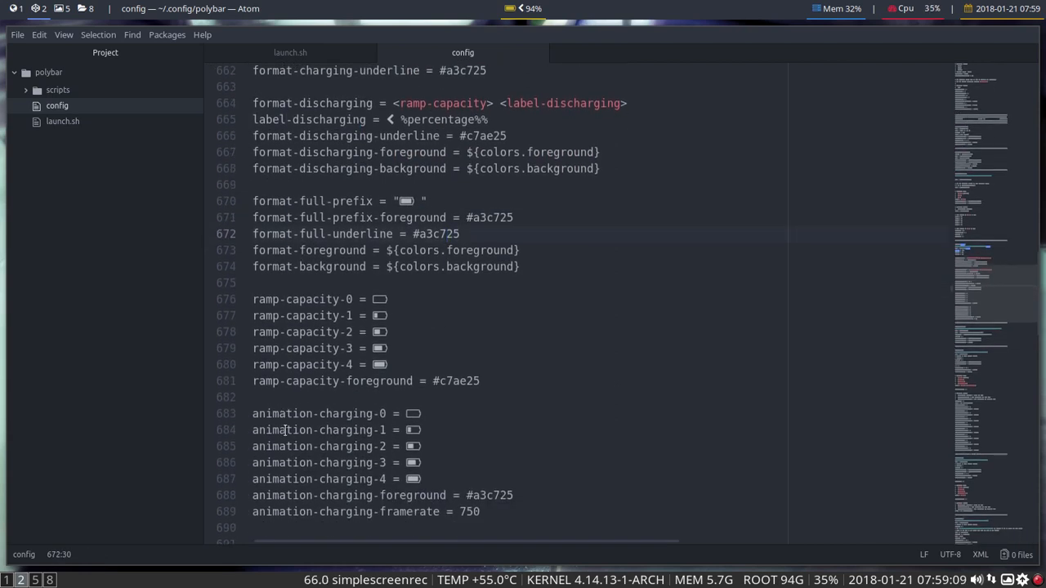
scroll("down", 3)
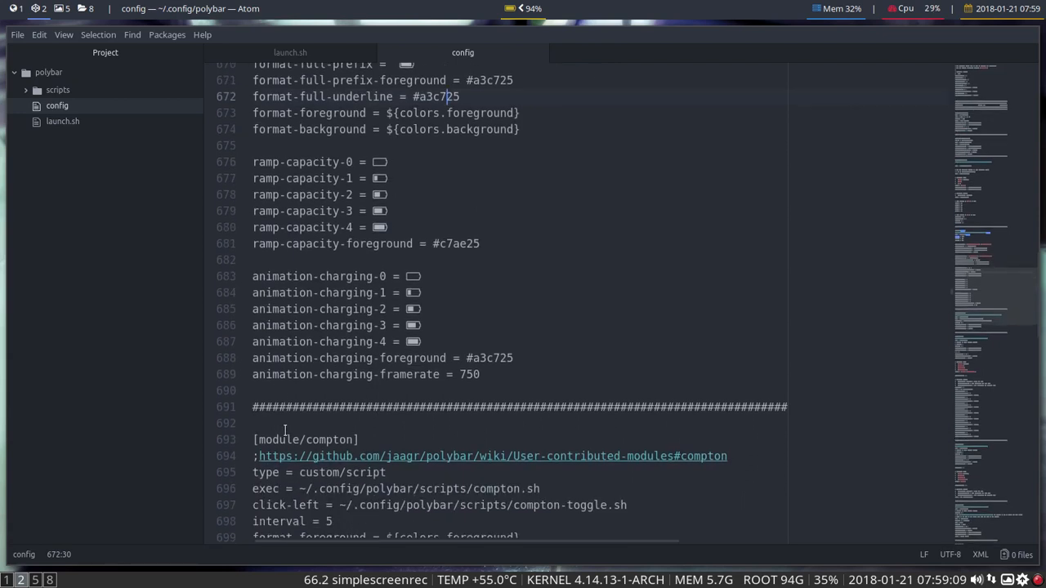